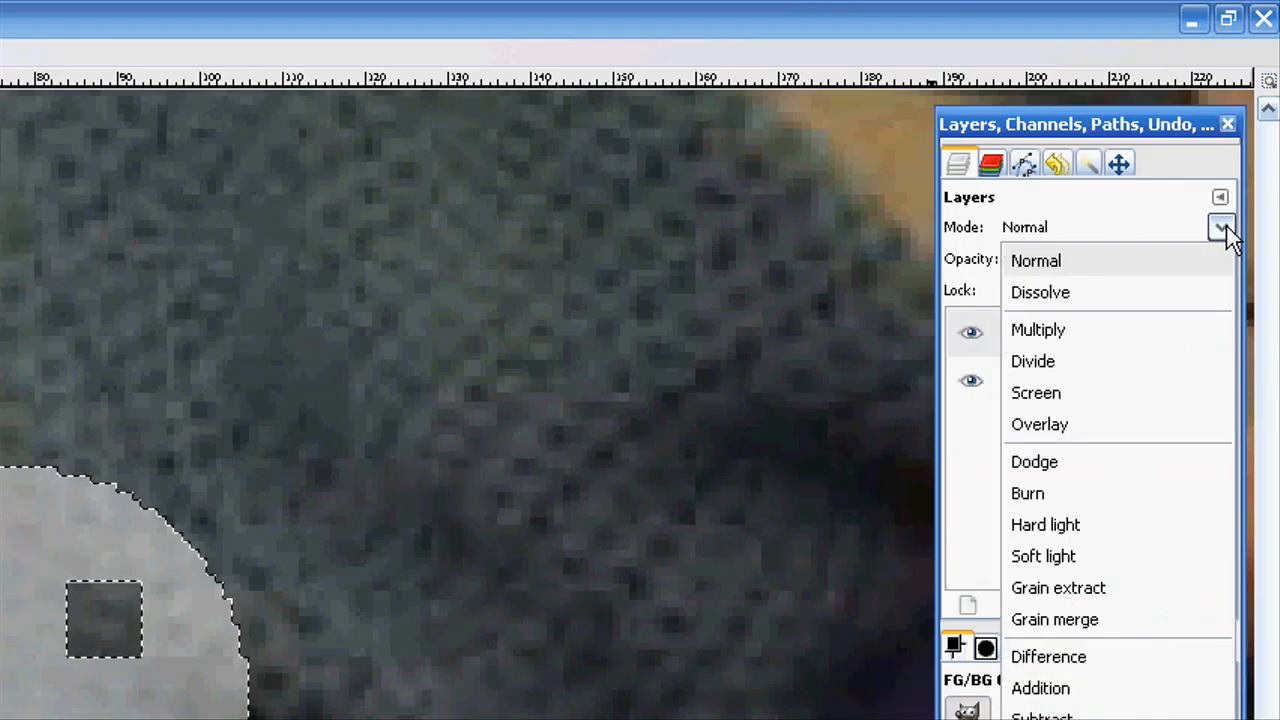
# Step: Switch the grey overlay layer's blend mode from Normal to Burn
pyautogui.click(1027, 493)
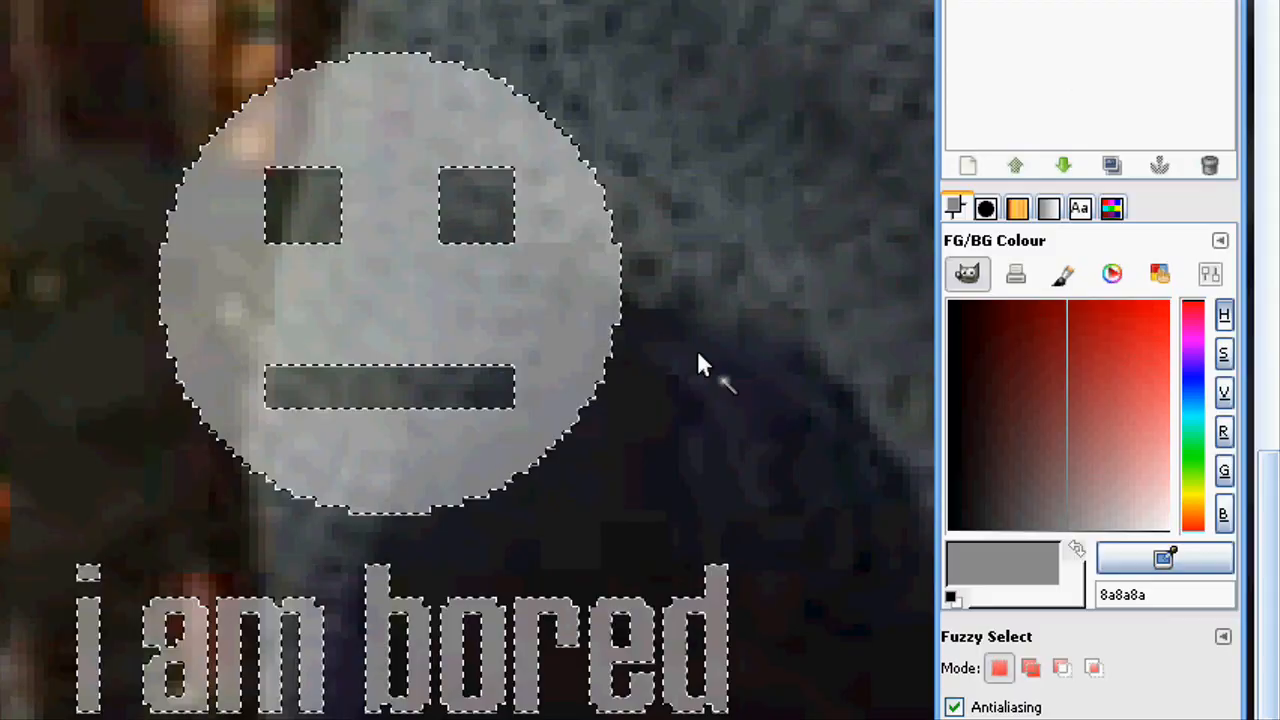
pyautogui.scroll(-3)
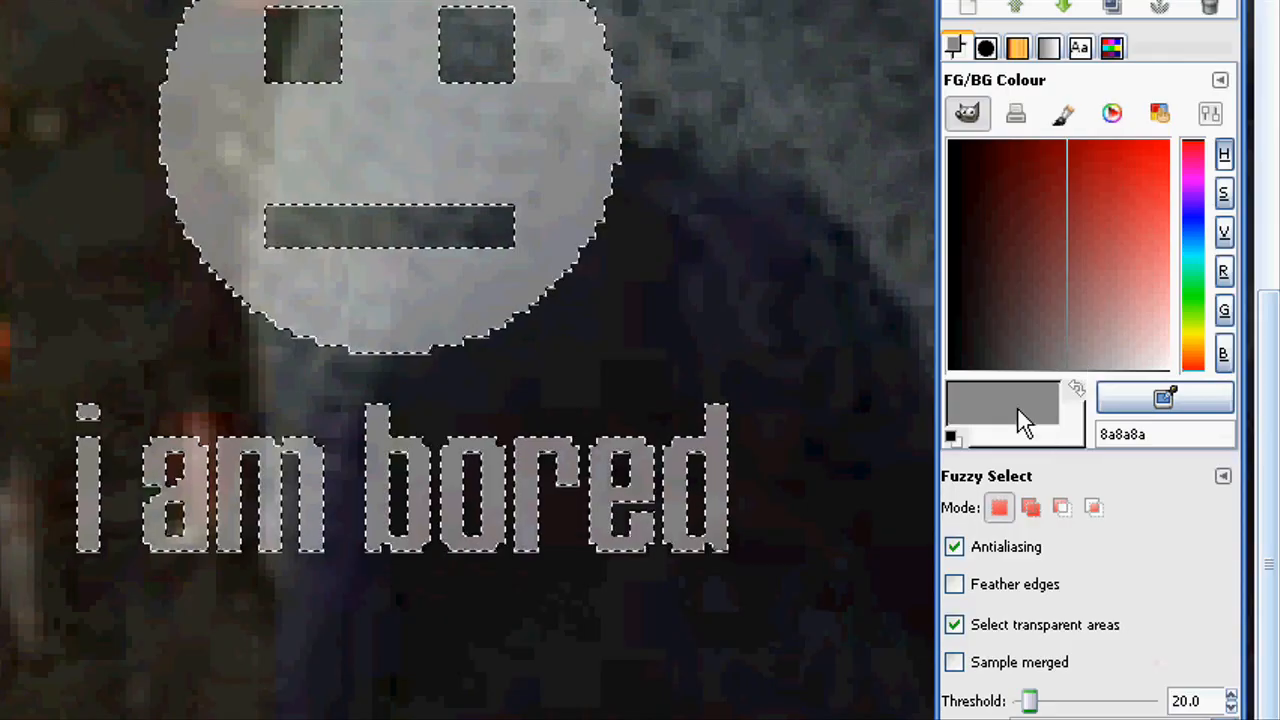